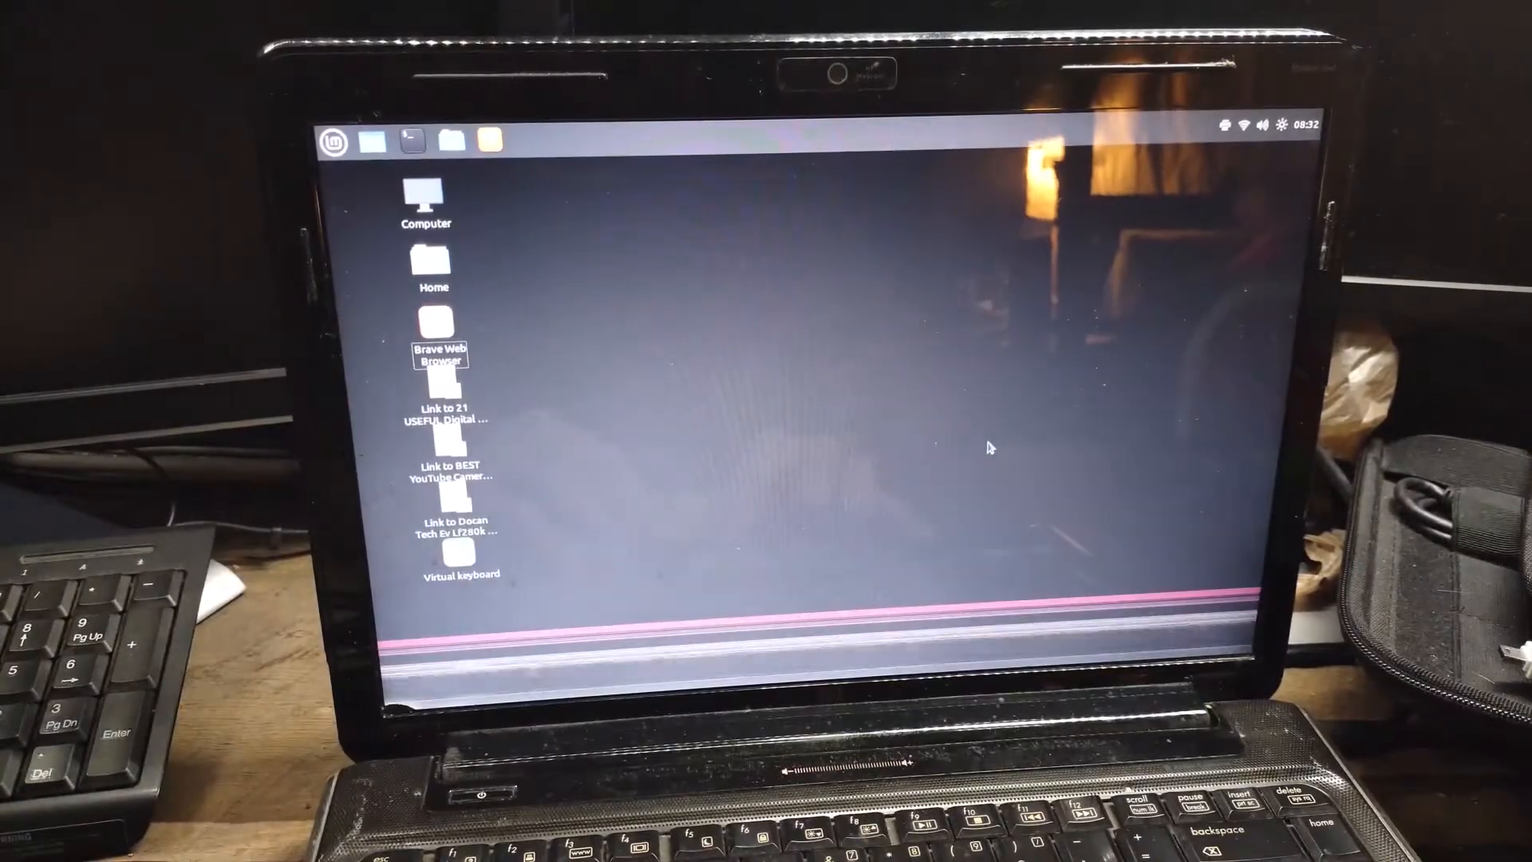
Open Network Settings to view Ethernet adapter enx8cae4cd68825, listed as cable unplugged
left_click(1243, 125)
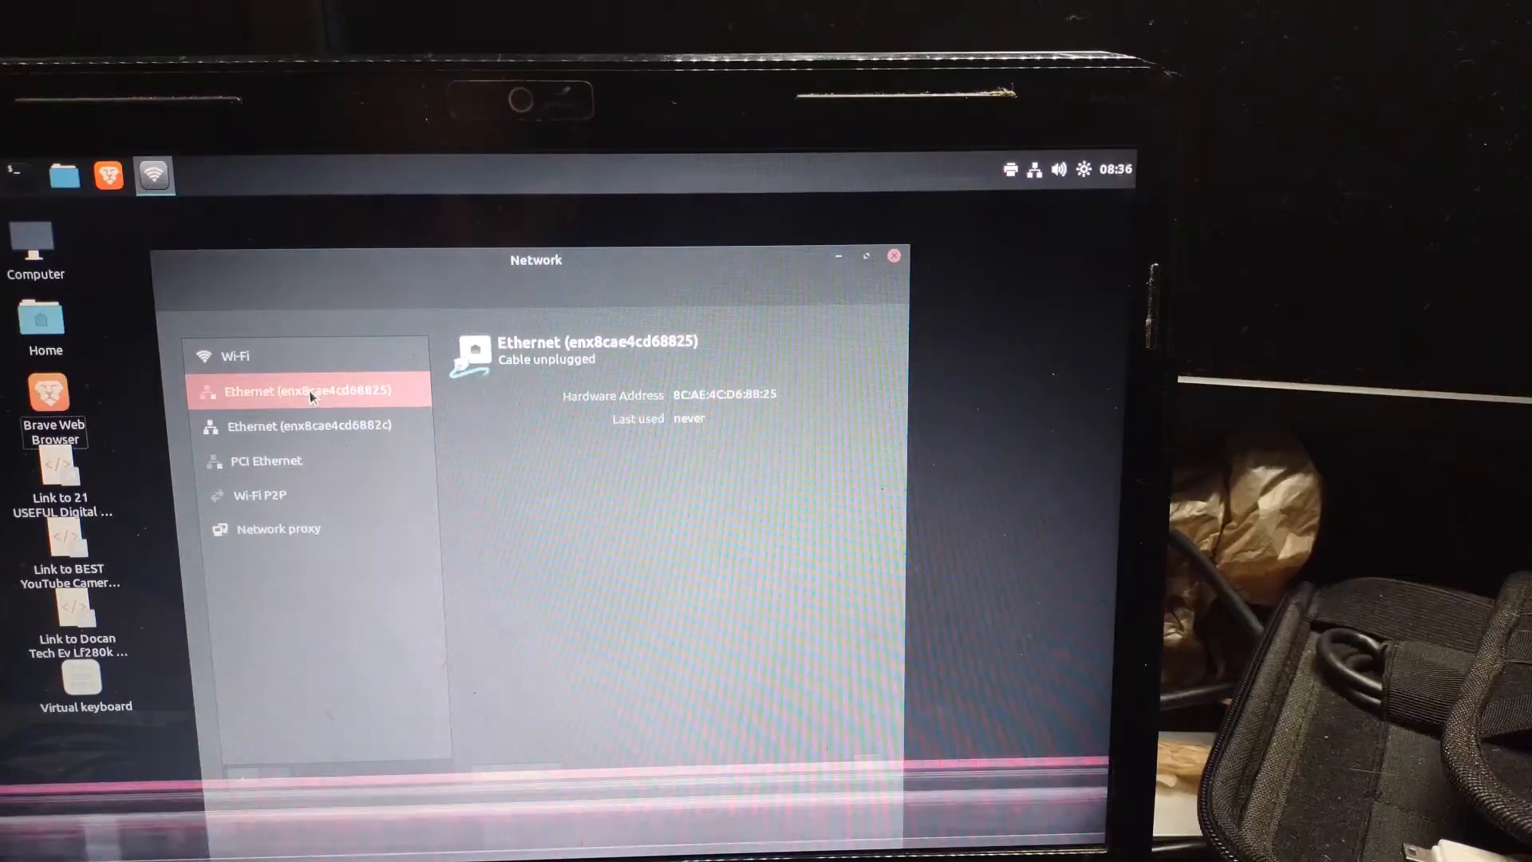
Select Ethernet adapter enx8cae4cd6882c to see its unplugged status and last-used time
left_click(311, 425)
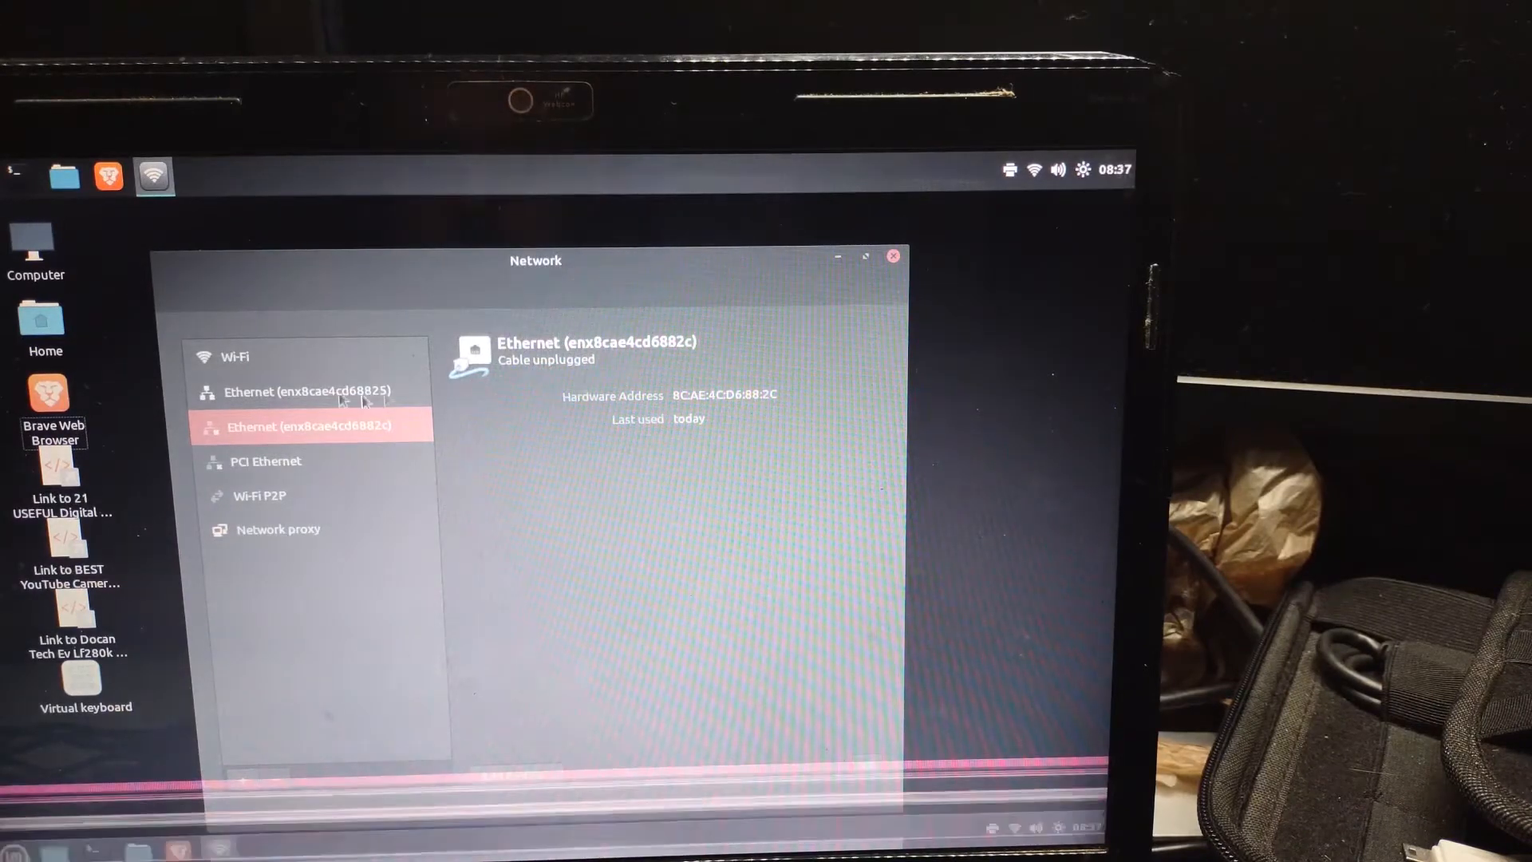
Select adapter enx8cae4cd68825 to see 1000 Mb/s speed and IPv4 192.168.20.112
left_click(306, 391)
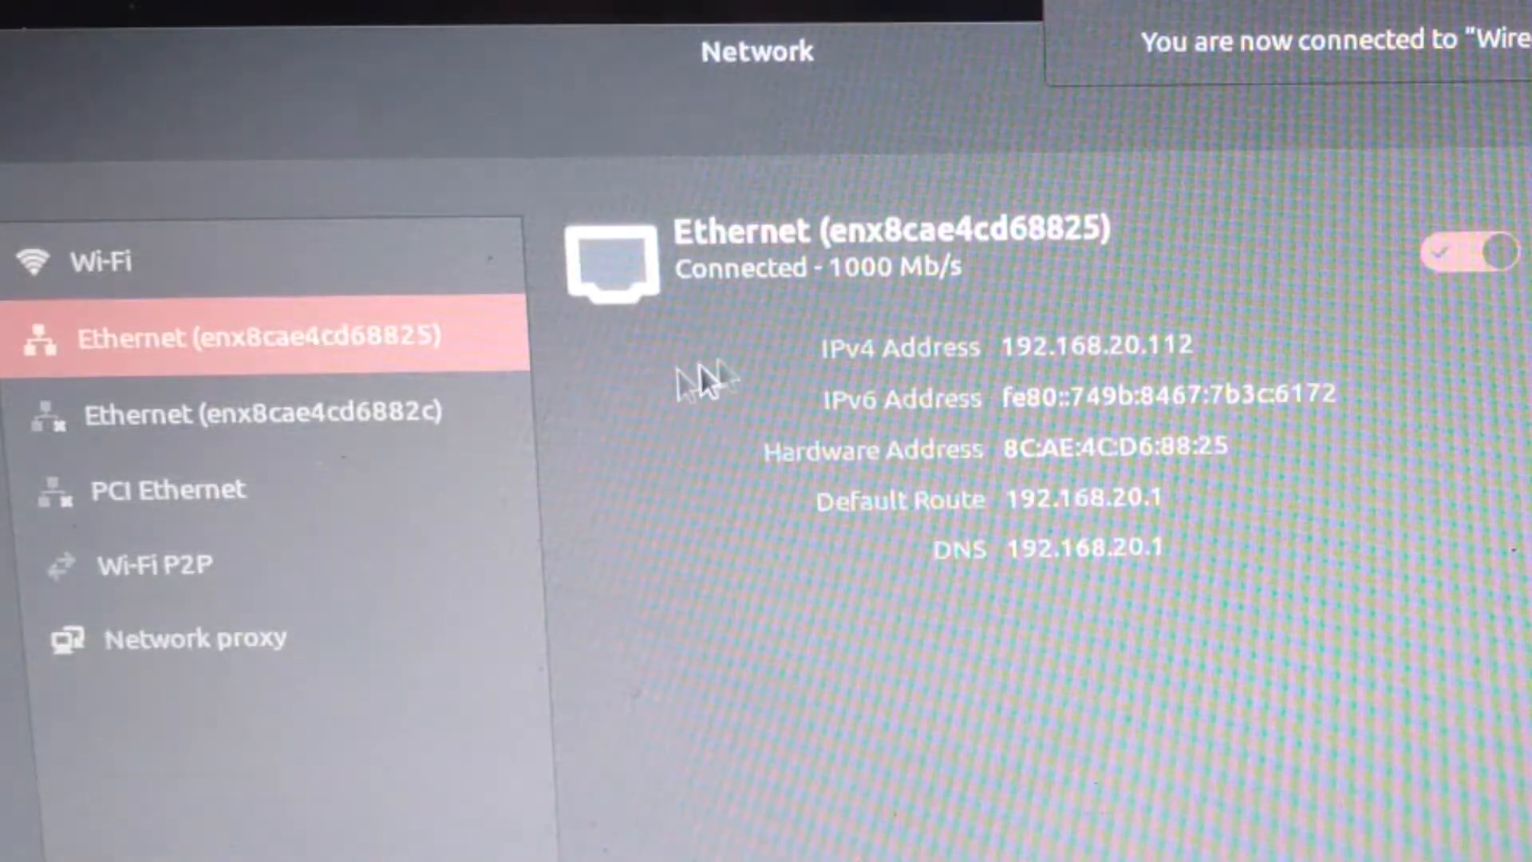
mouse_move(870, 293)
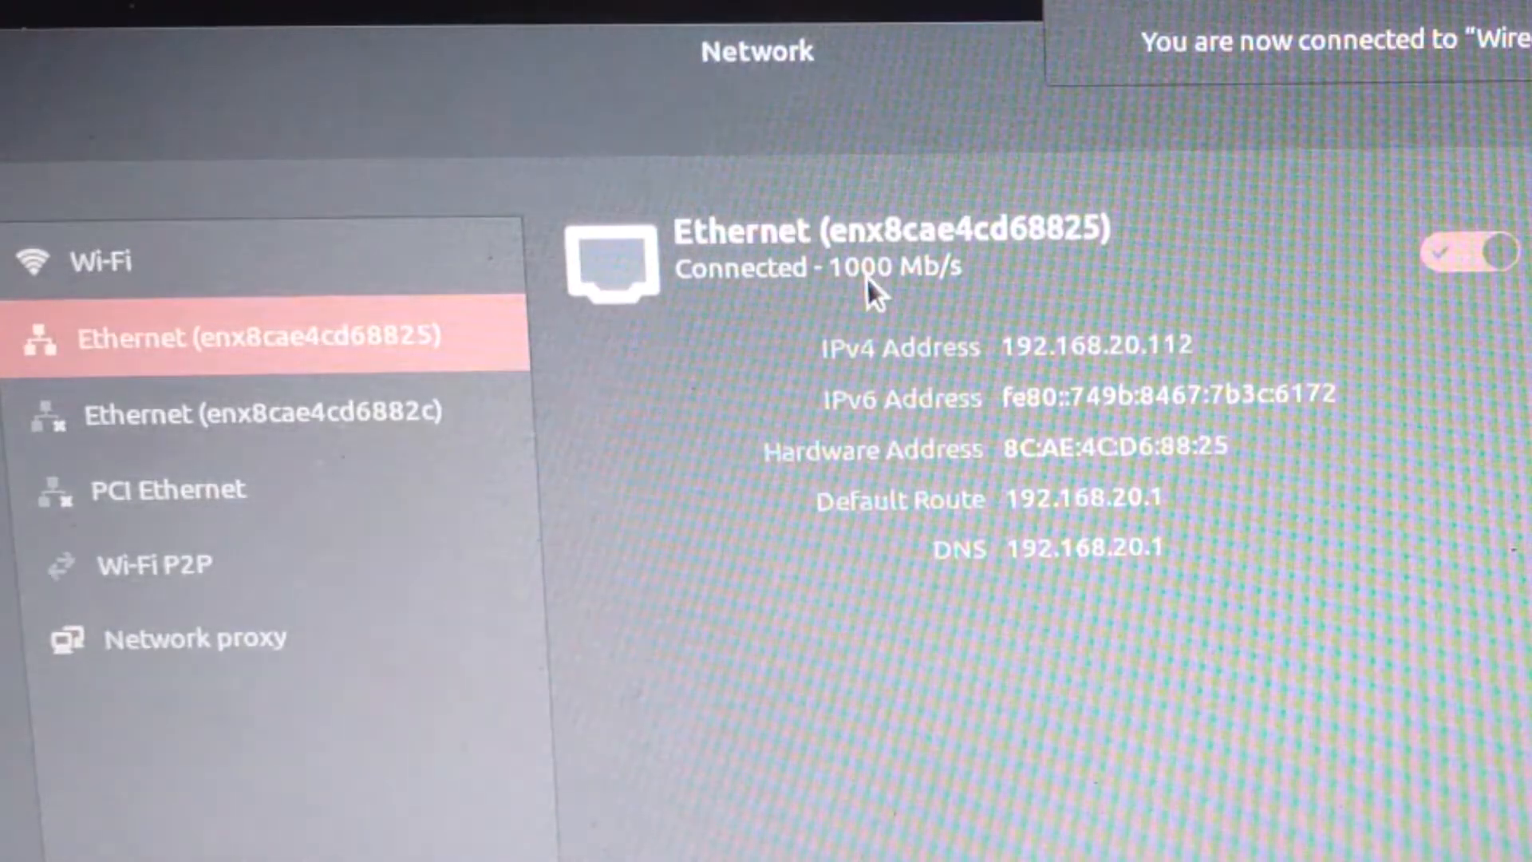